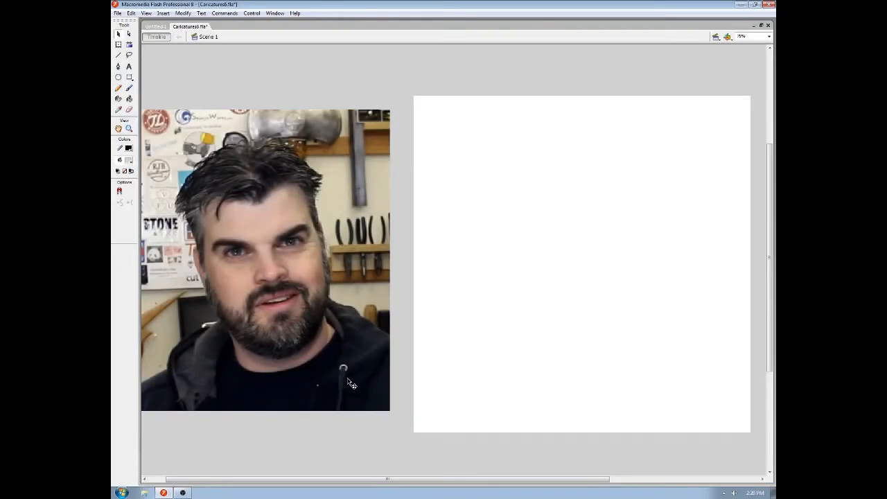
mouse_move(300, 363)
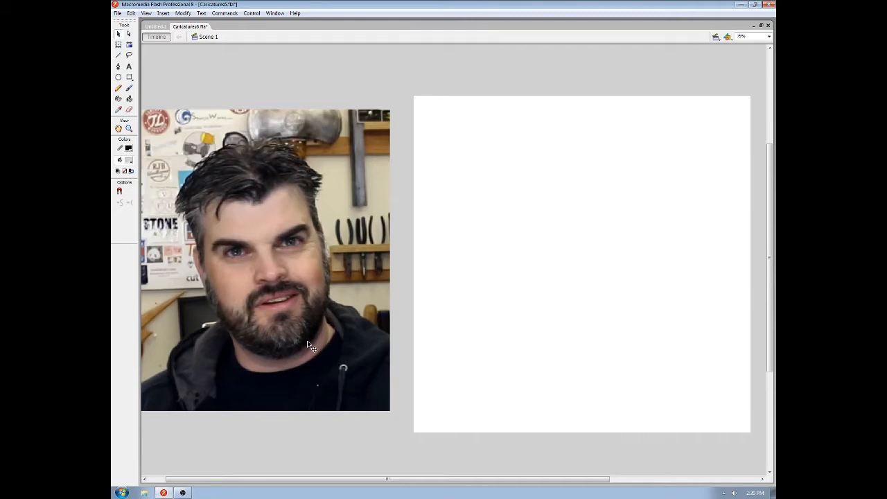
mouse_move(314, 387)
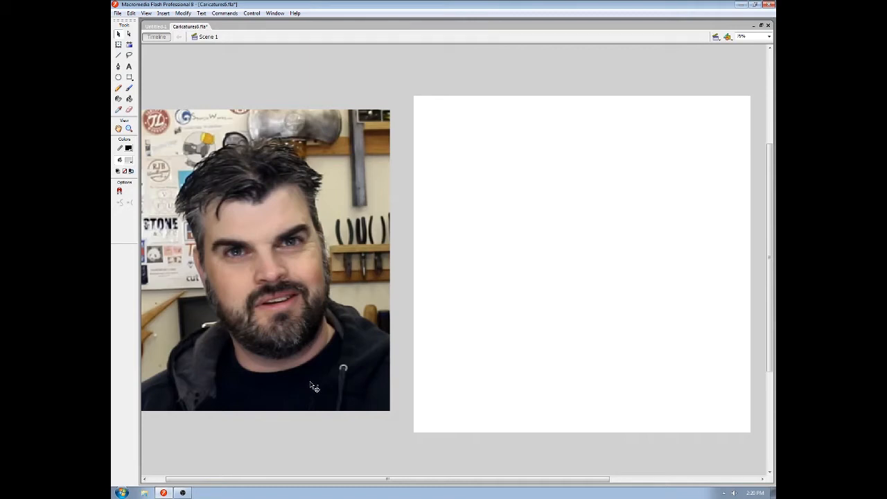
mouse_move(300, 384)
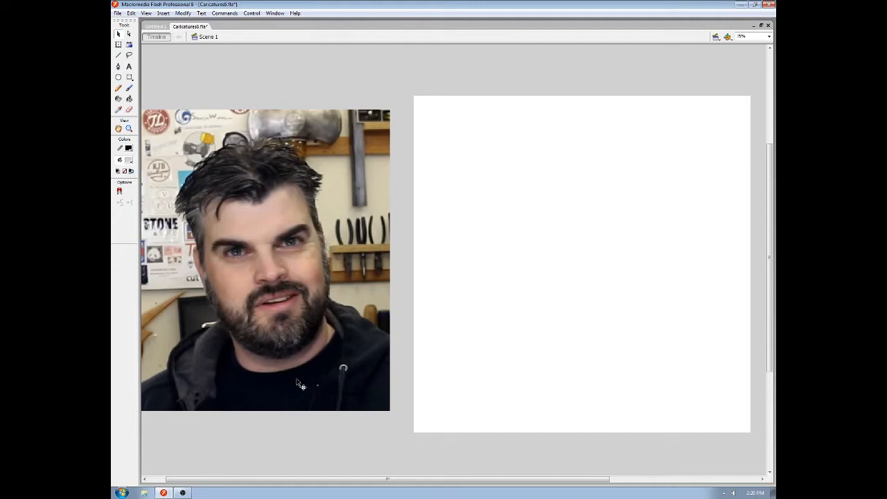
mouse_move(333, 366)
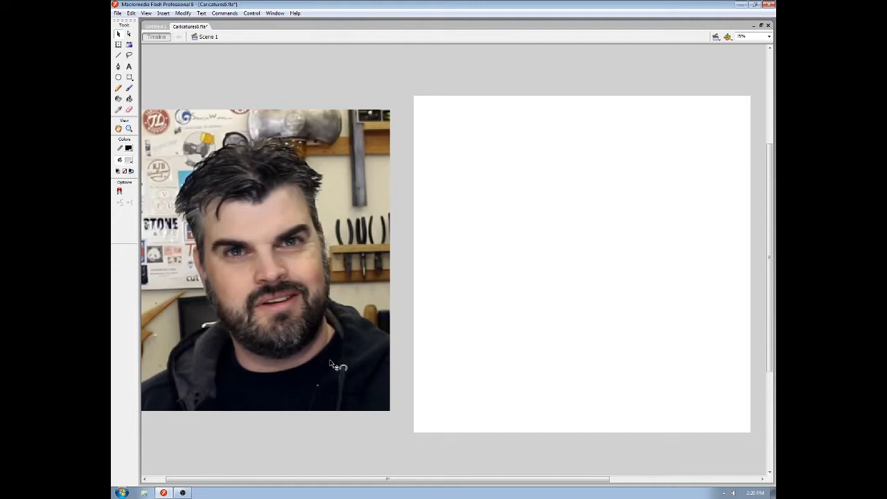
mouse_move(299, 388)
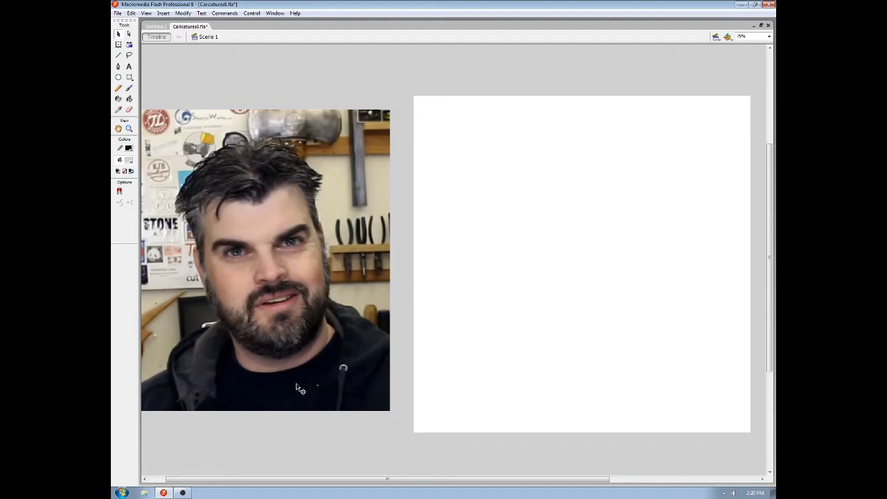
mouse_move(296, 390)
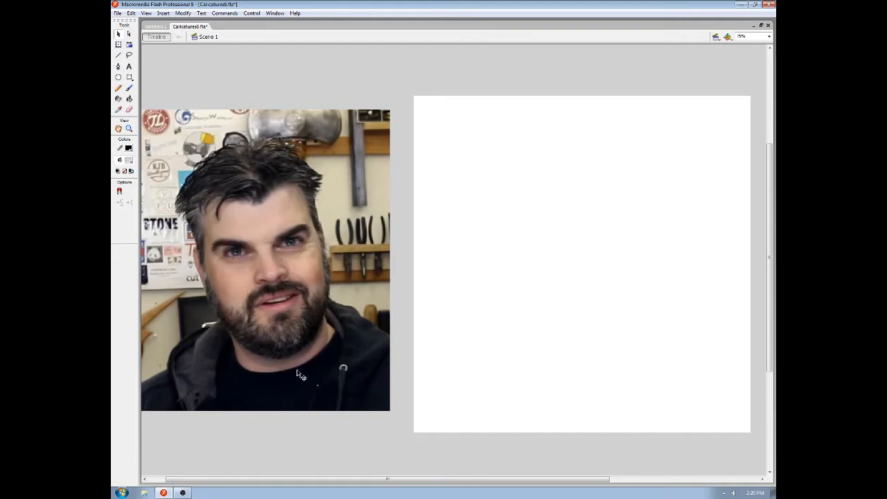
mouse_move(386, 367)
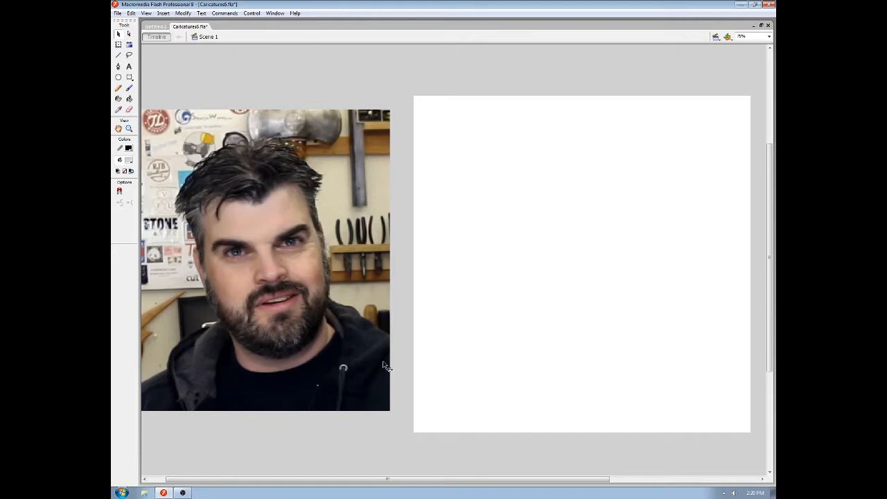
mouse_move(412, 392)
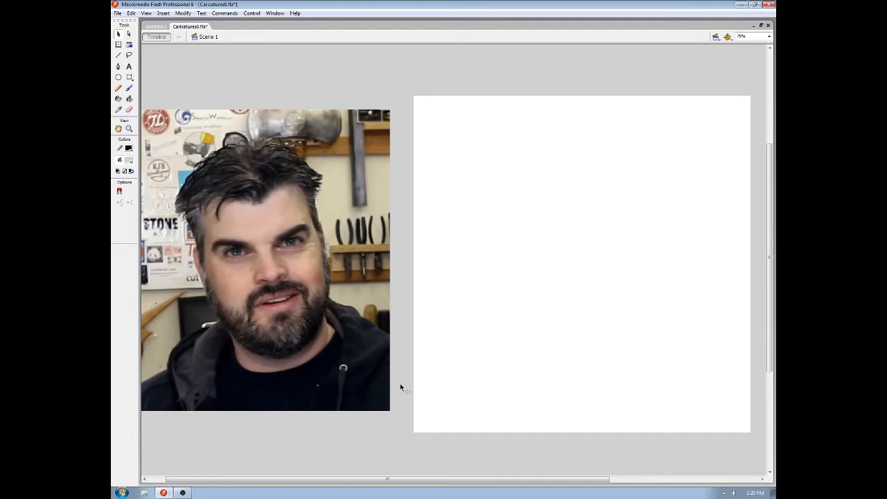
mouse_move(477, 315)
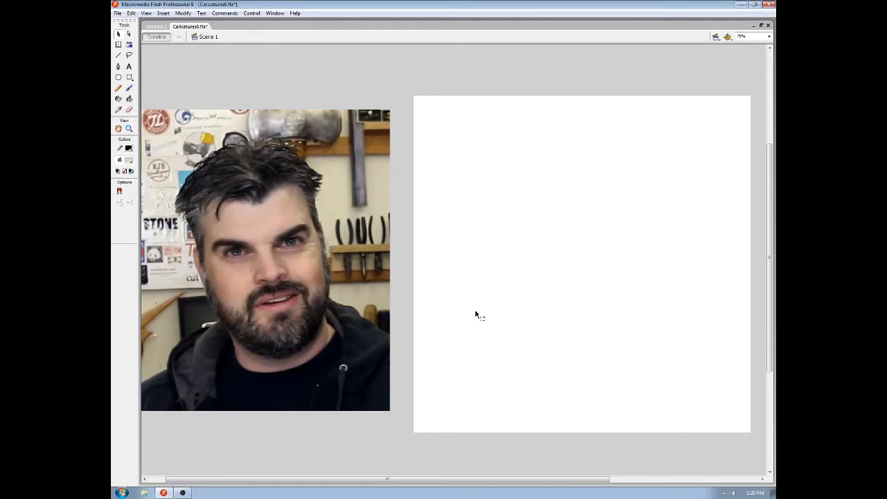
mouse_move(535, 308)
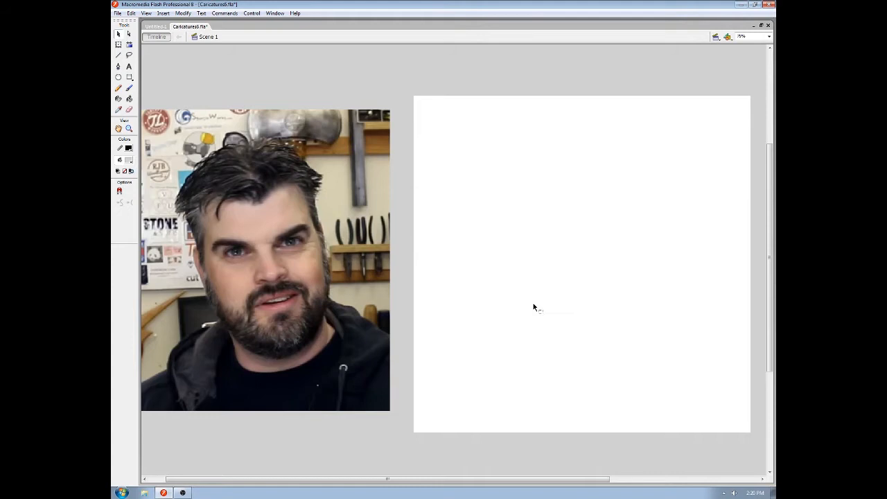
mouse_move(543, 304)
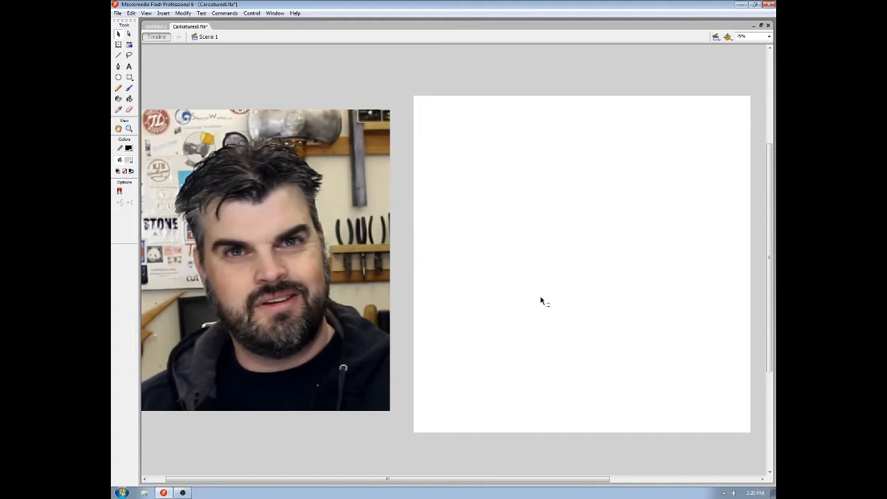
mouse_move(291, 124)
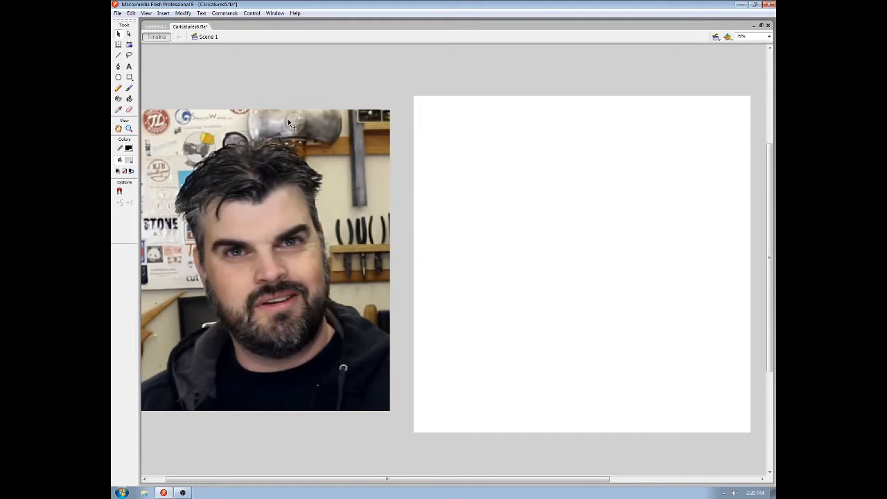
mouse_move(638, 340)
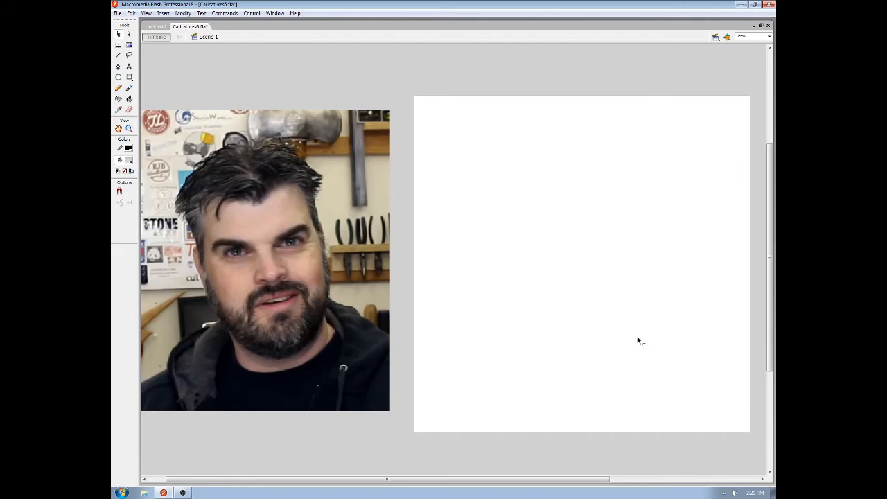